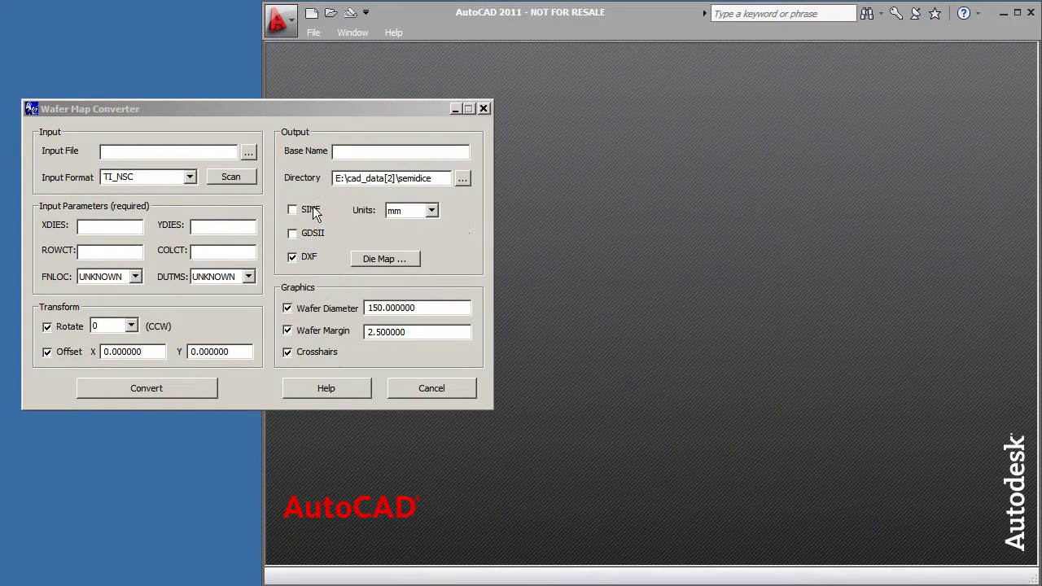
Step: Browse to and load CDN4013BAIN_S3151625.02.txt from the semidice folder as the input wafer map
left_click(247, 152)
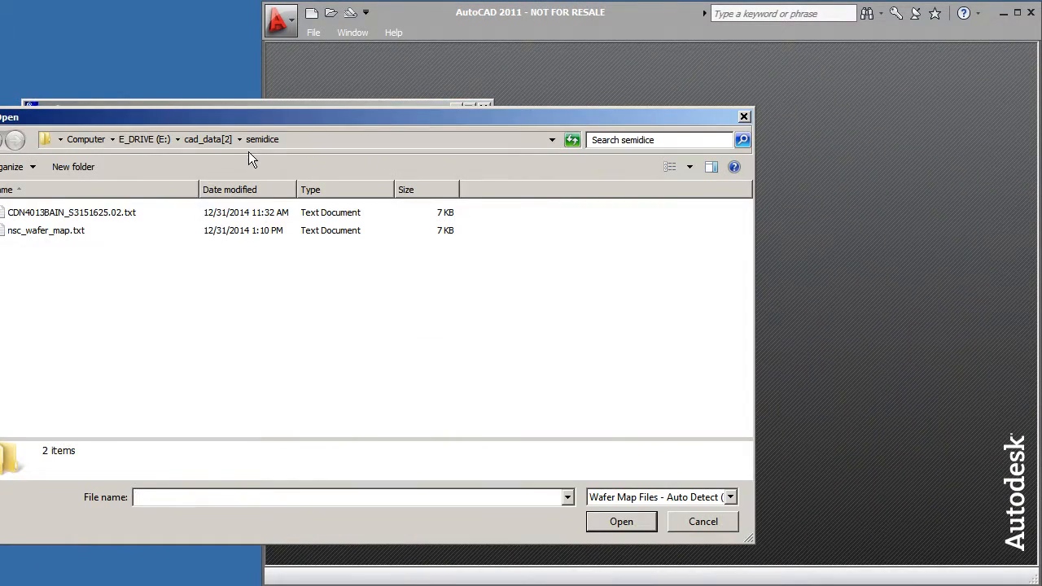
left_click(622, 521)
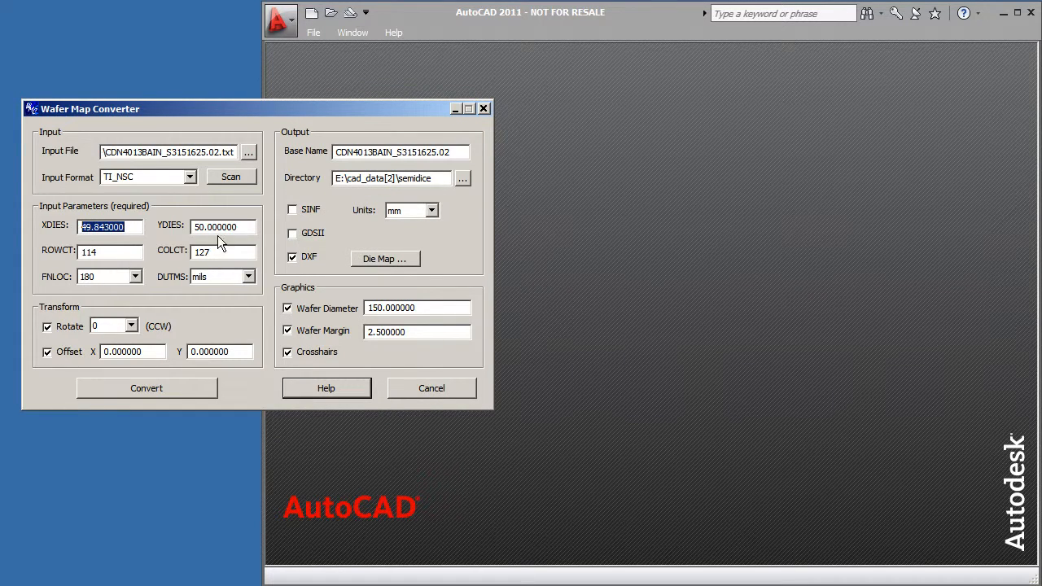
Step: Convert the map to DXF in millimetres with wafer outline and crosshairs, and acknowledge completion
left_click(106, 251)
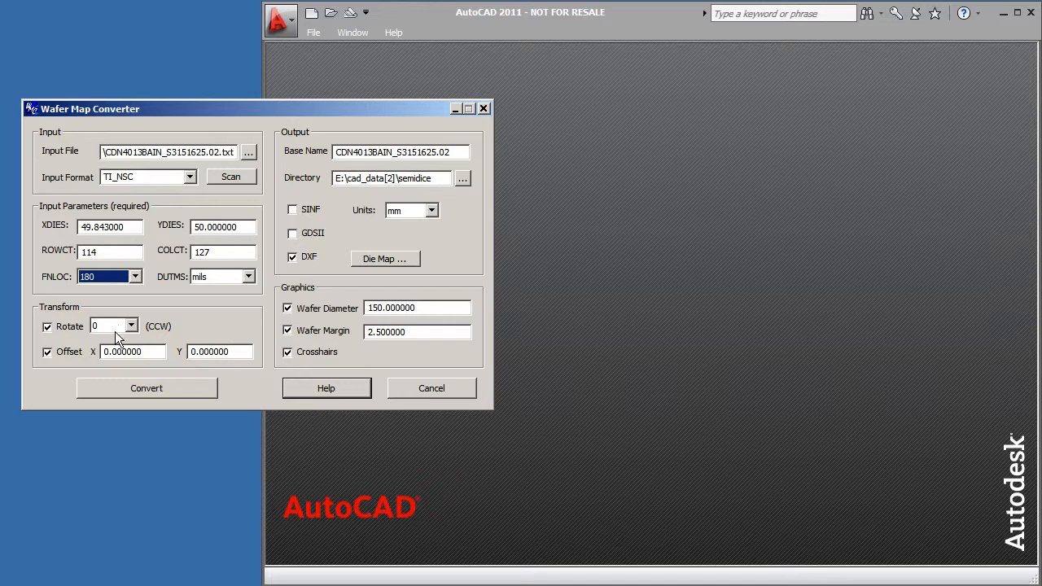
mouse_move(464, 153)
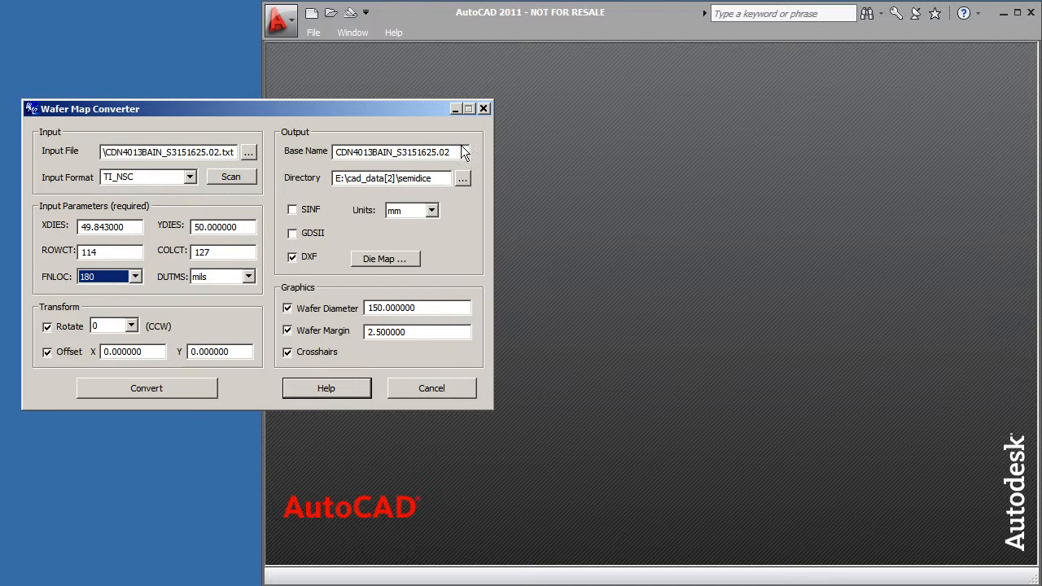
mouse_move(332, 212)
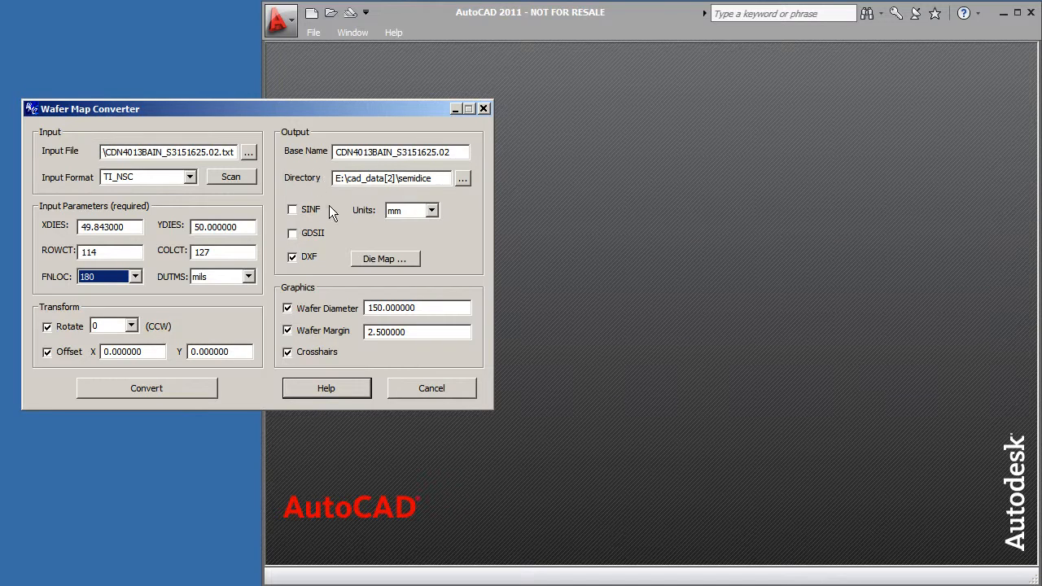
left_click(433, 210)
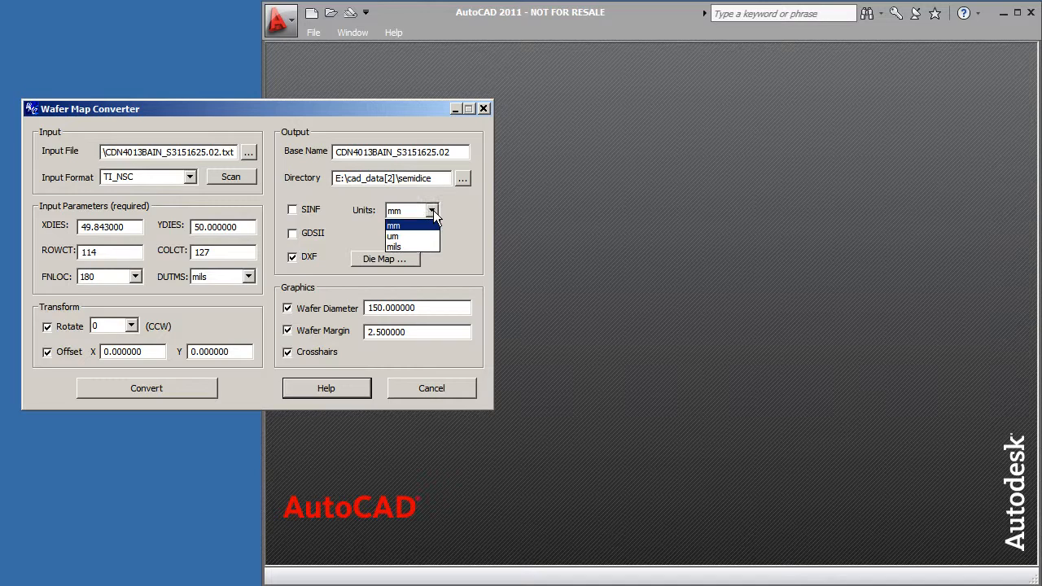
left_click(394, 225)
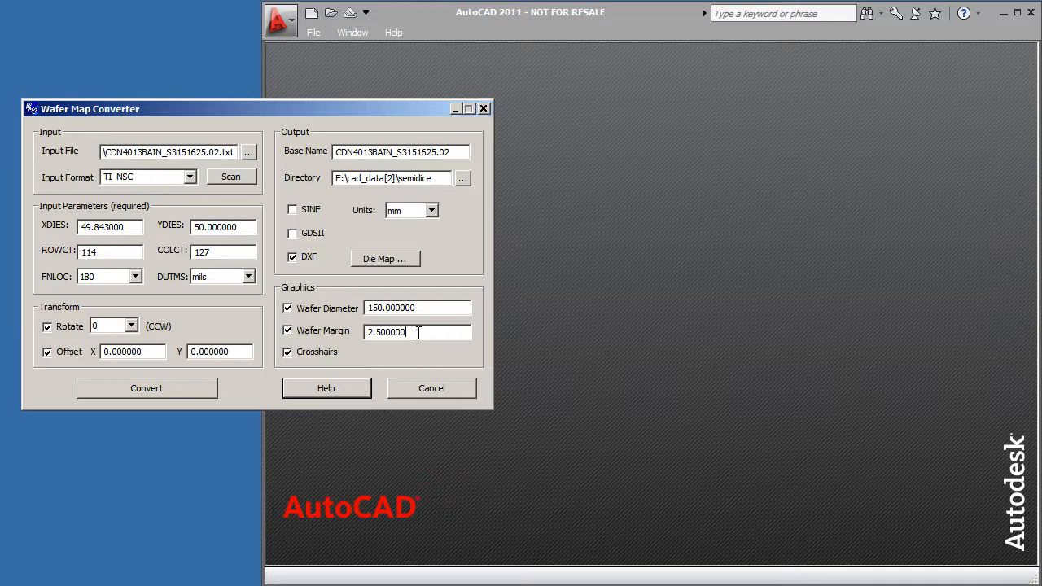
mouse_move(332, 306)
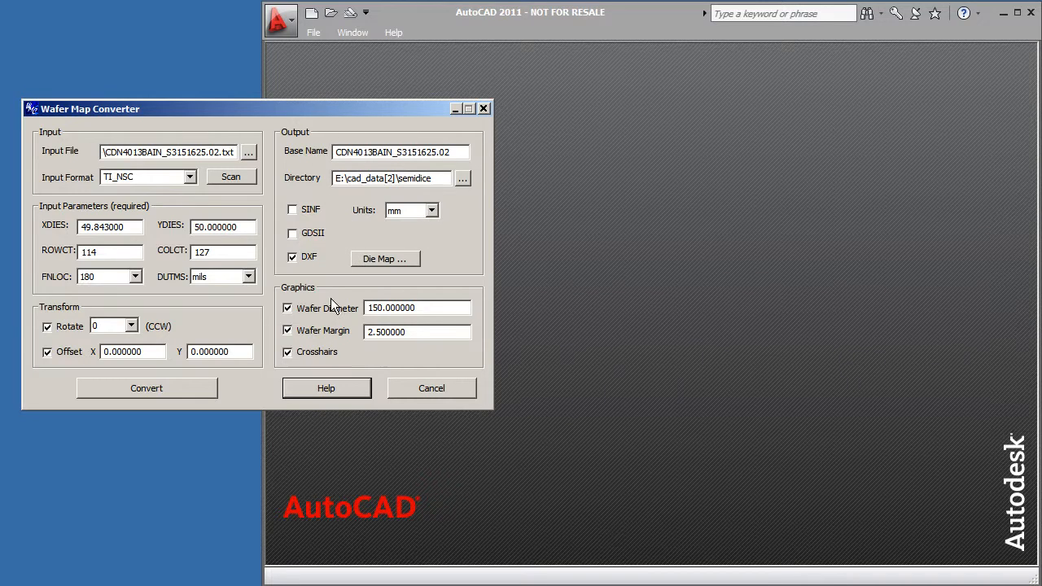
left_click(146, 388)
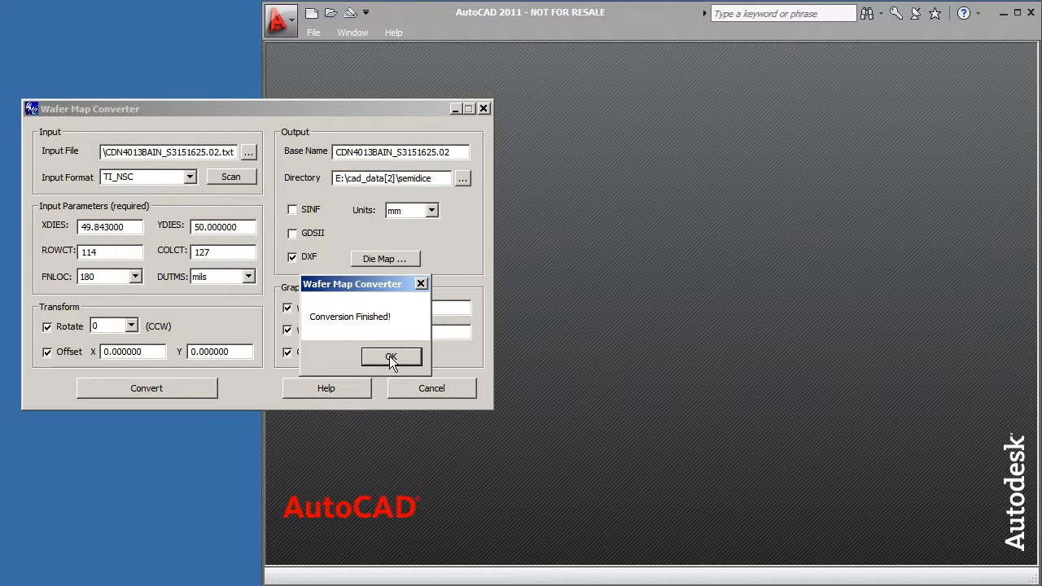
left_click(390, 356)
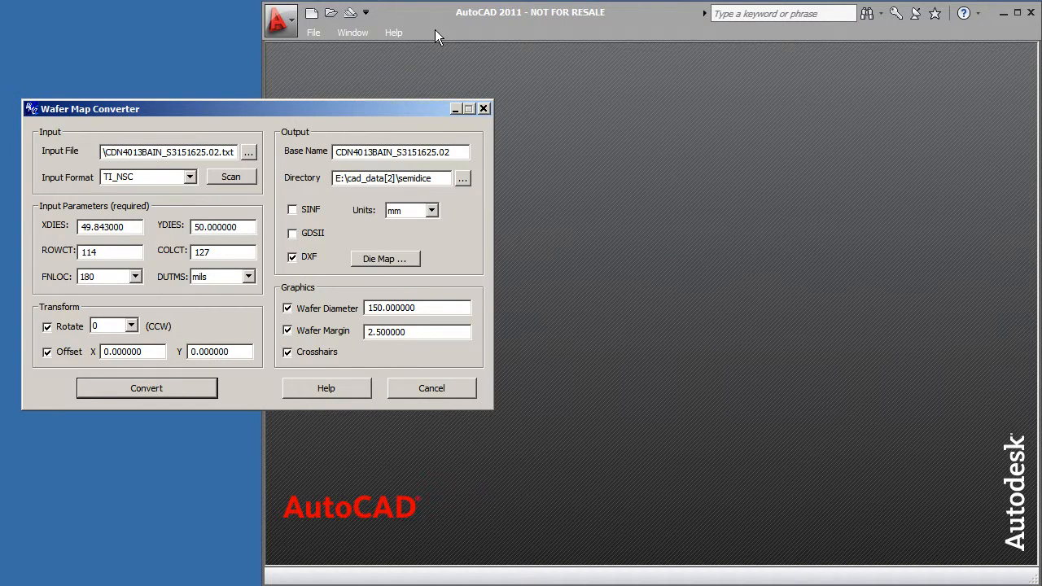
Step: Load the converted DXF drawing in AutoCAD to show the die array on the wafer outline
left_click(313, 33)
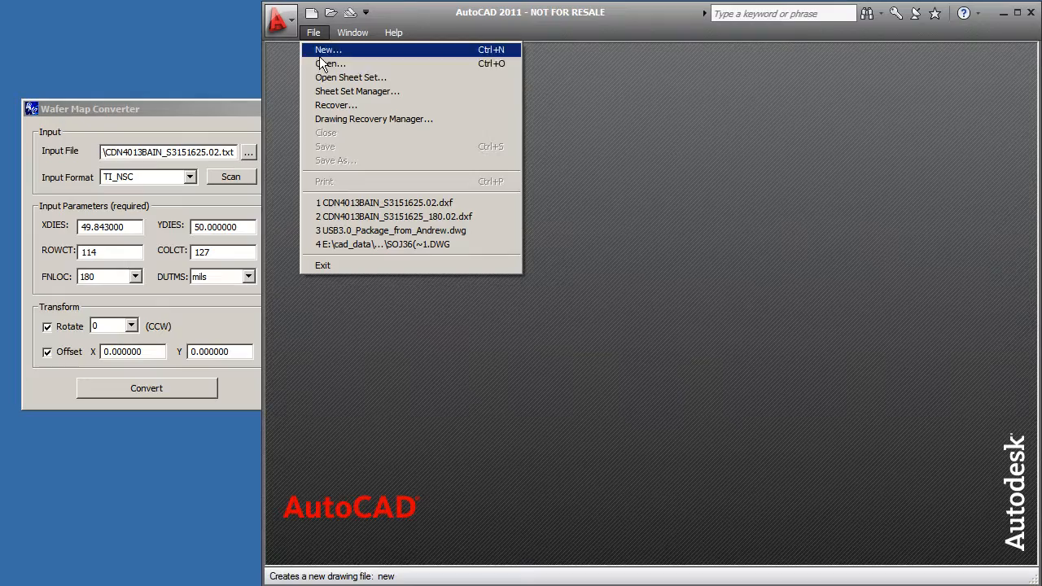
left_click(322, 64)
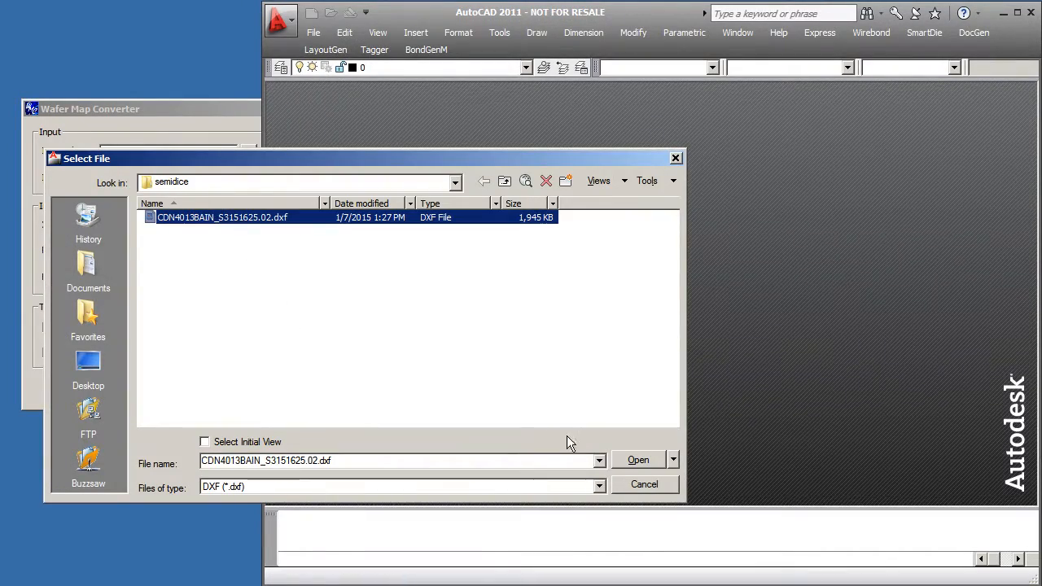
left_click(639, 459)
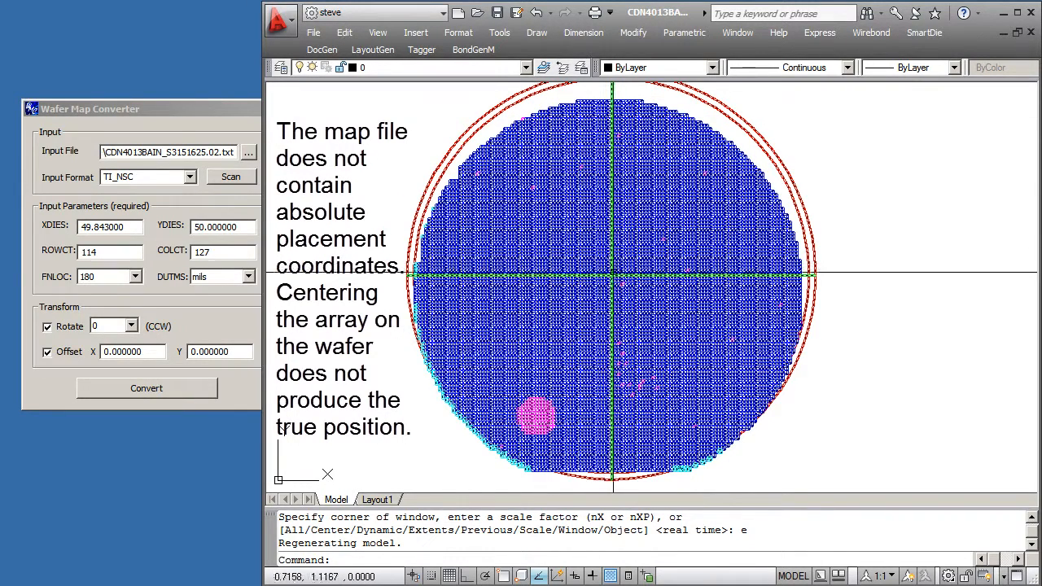
mouse_move(635, 277)
type("250")
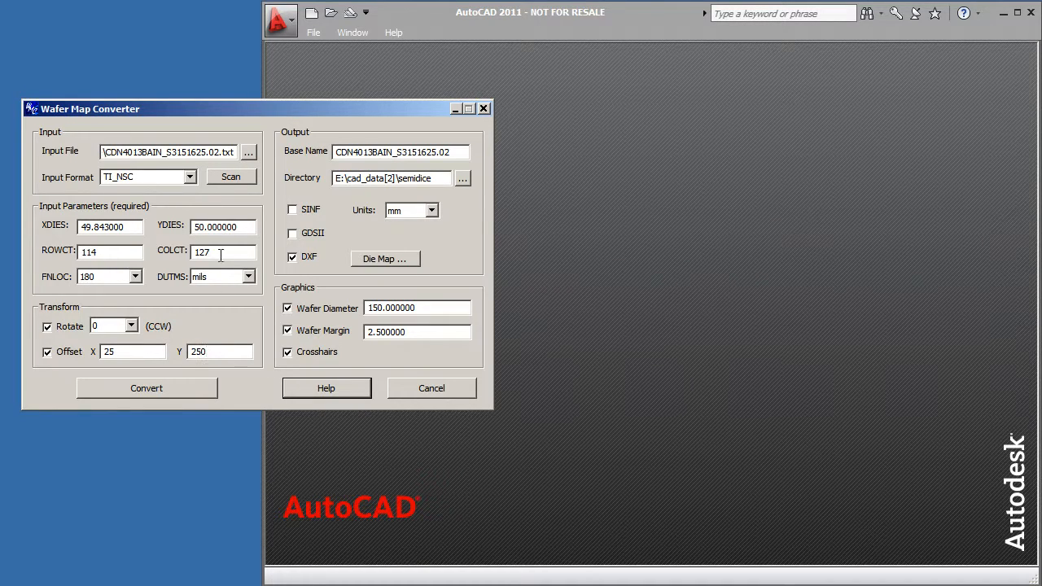
mouse_move(271, 220)
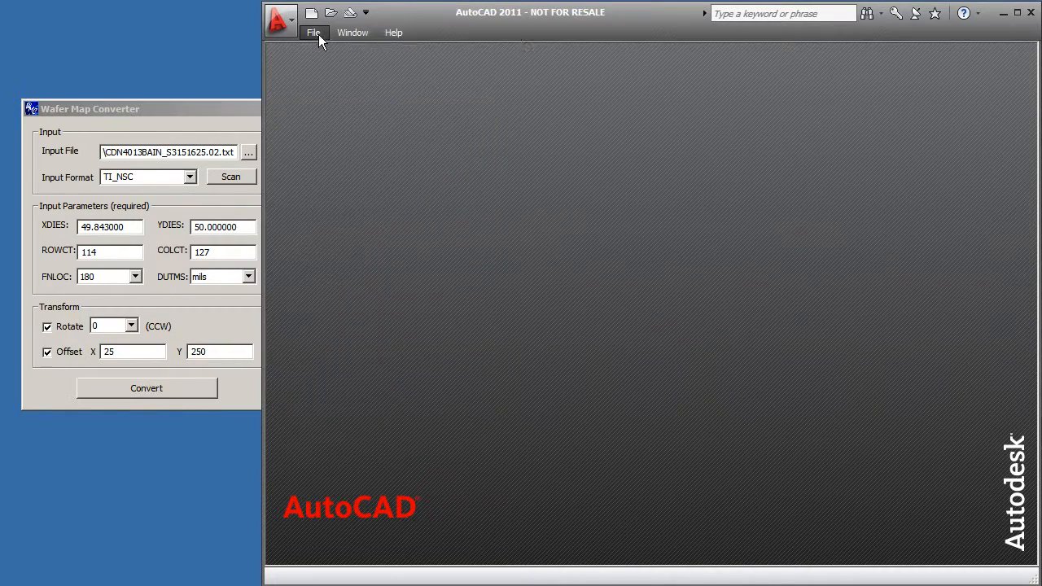
Step: Reopen the regenerated DXF in AutoCAD and make CELL_10 the current layer
left_click(147, 388)
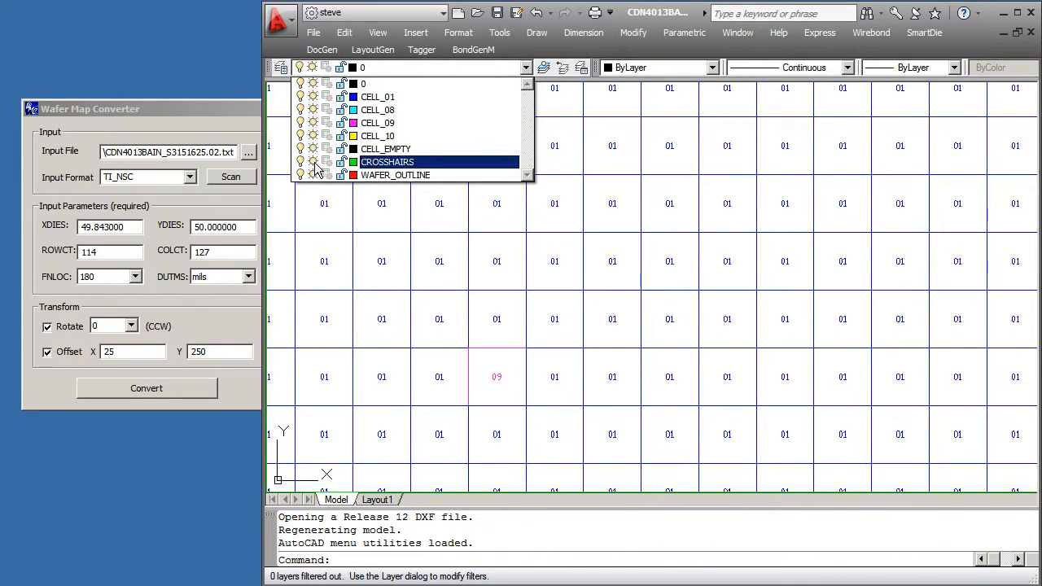
left_click(378, 135)
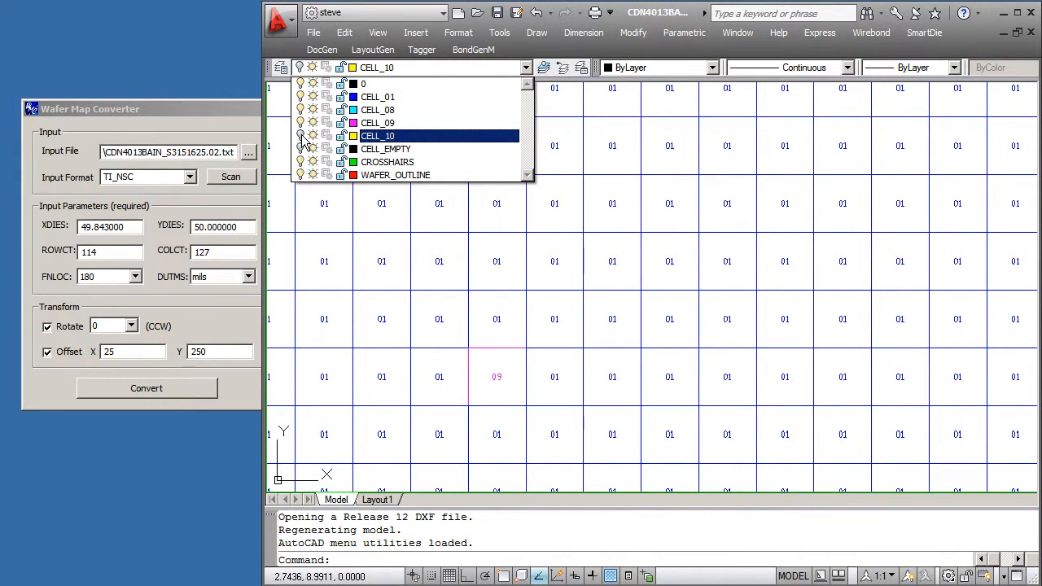